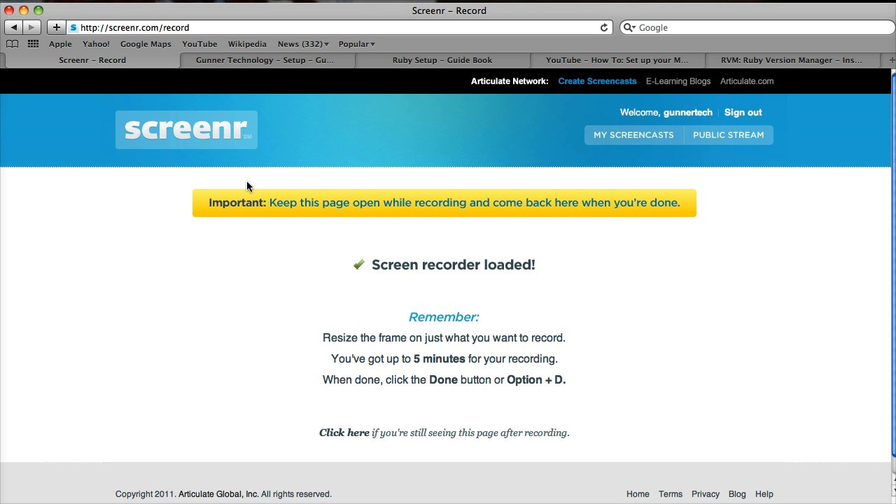
On the Setup wiki page, find and select the 'bash < <( curl … rvm-install-head )' command
click(266, 59)
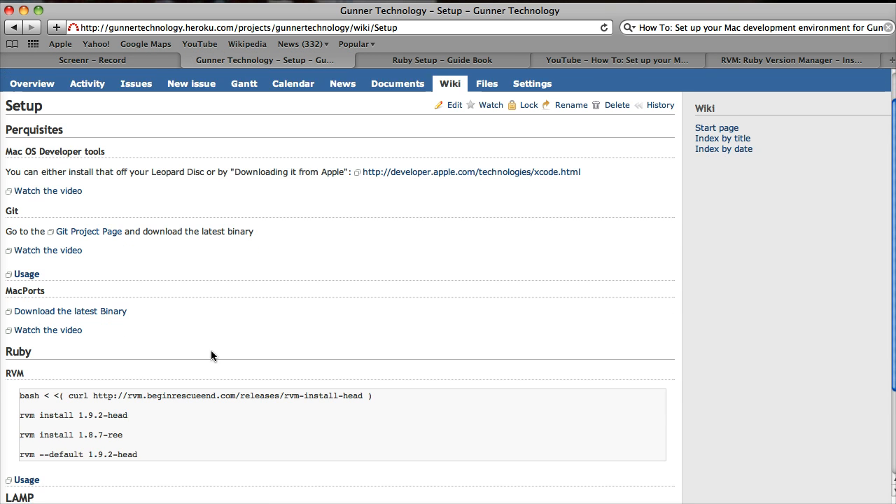
scroll(down, 3)
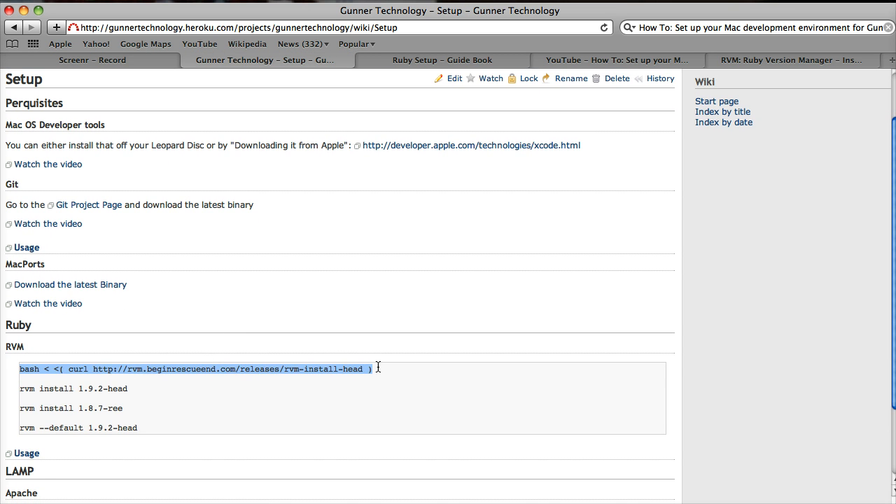
mouse_move(354, 392)
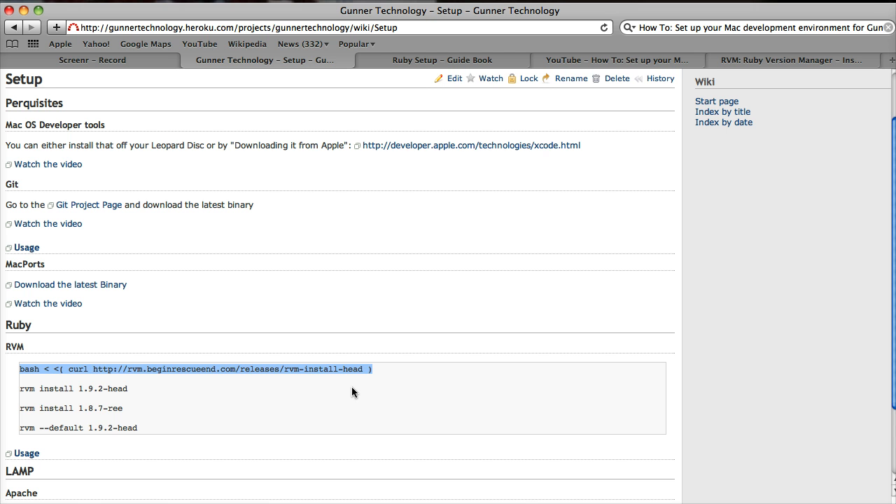
click(353, 392)
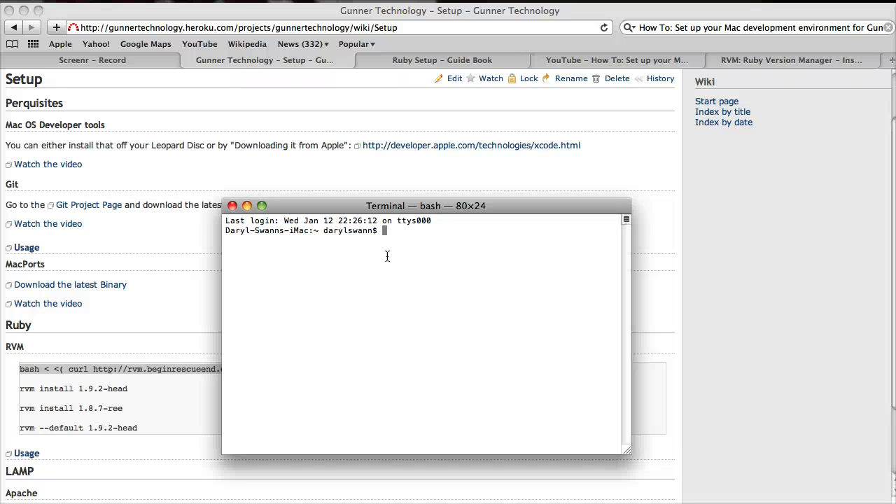
Run 'bash < <( curl …/rvm-install-head )' and enlarge the window to read the output
text(bash < <( curl http://rvm.beginrescueend.com/releases/rvm-install-head ))
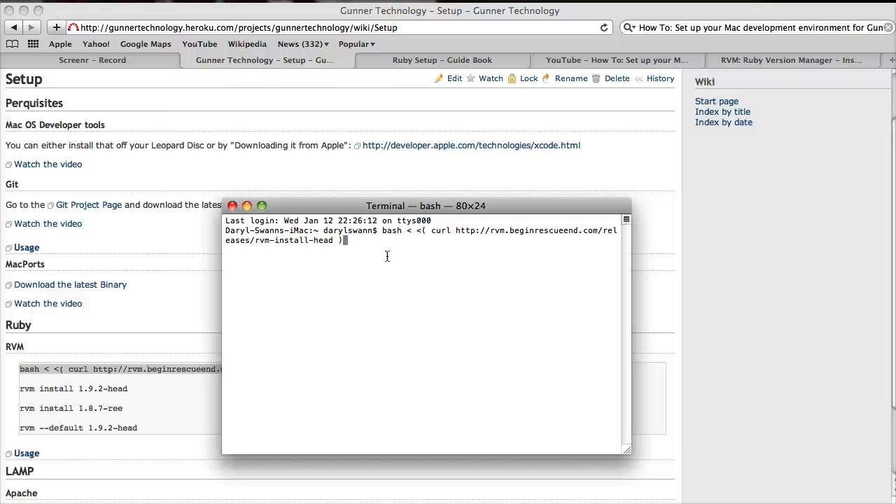
key(Return)
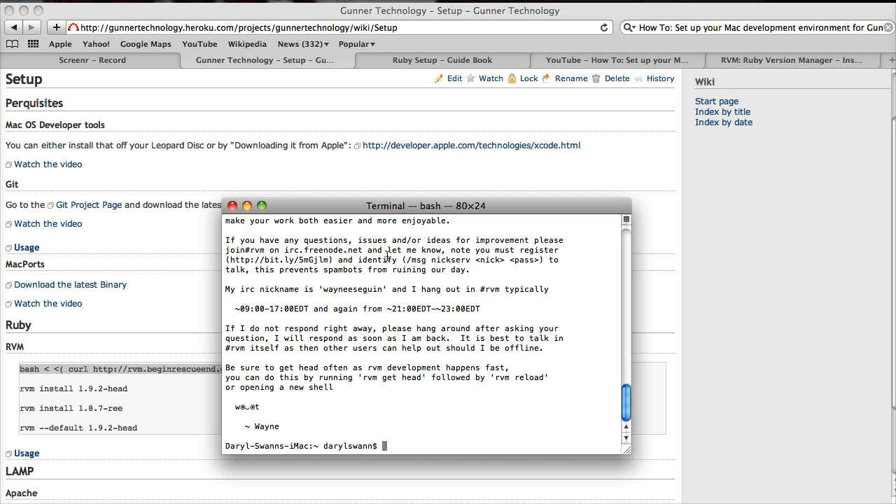
mouse_move(428, 194)
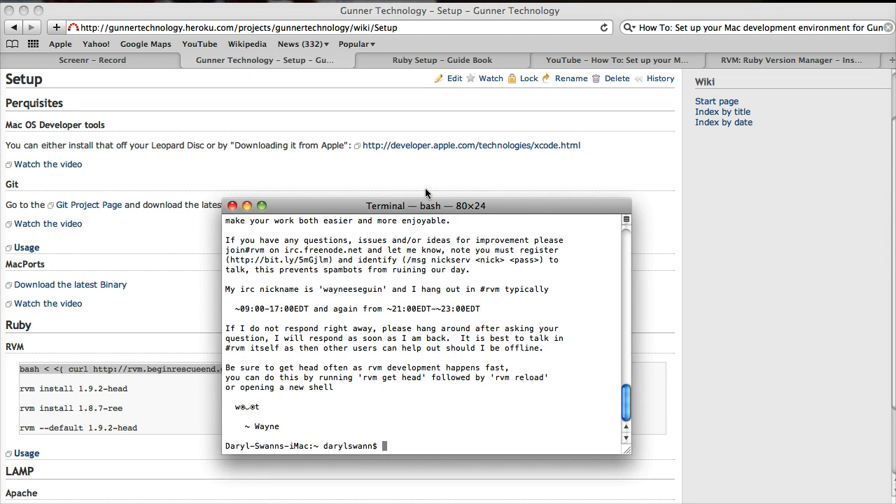
drag(423, 206, 301, 105)
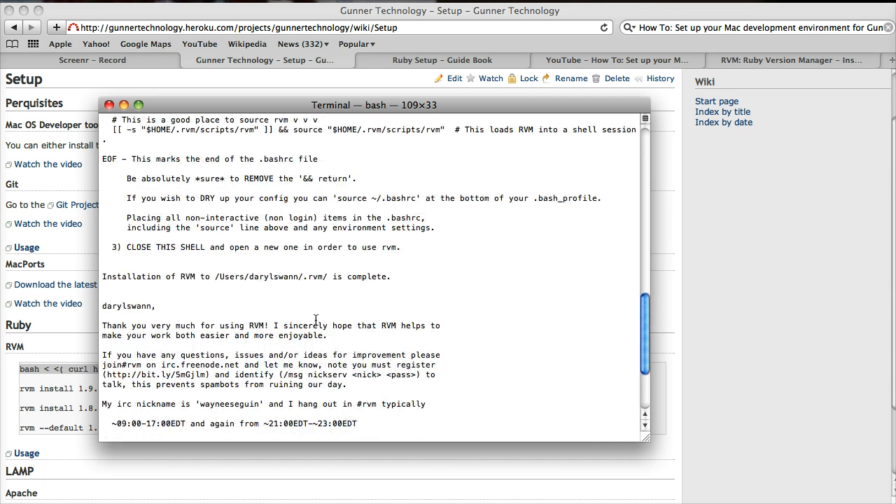
mouse_move(204, 267)
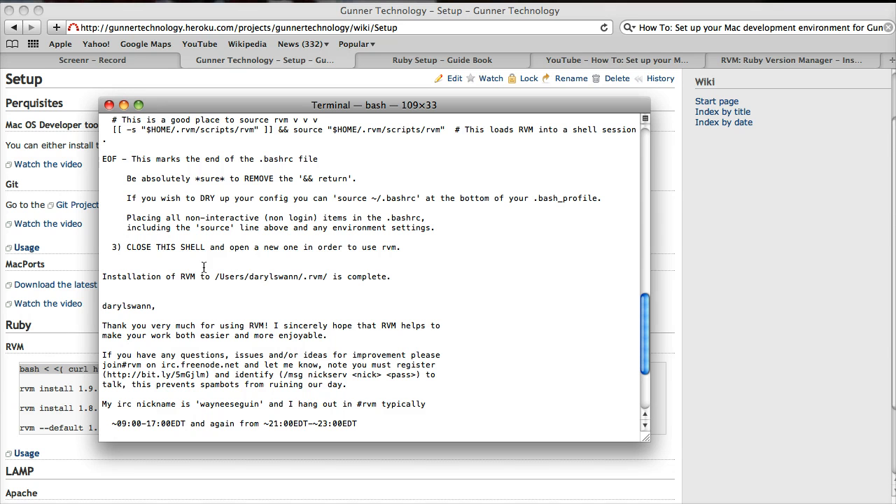
mouse_move(235, 246)
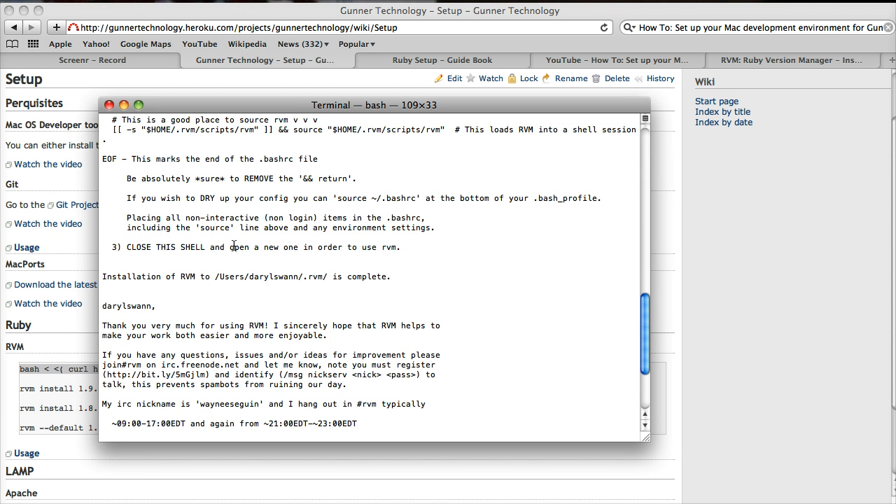
mouse_move(196, 245)
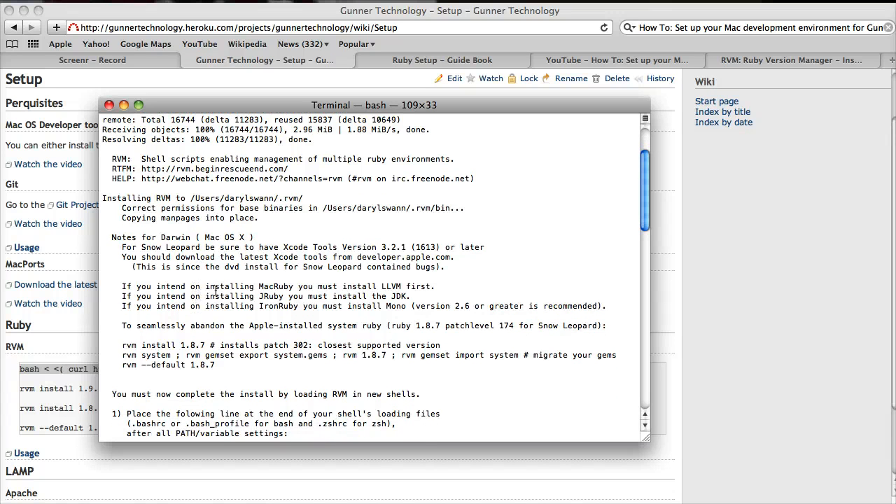
Mark MacRuby and IronRuby in RVM's install notes and scroll through the setup instructions
double_click(276, 286)
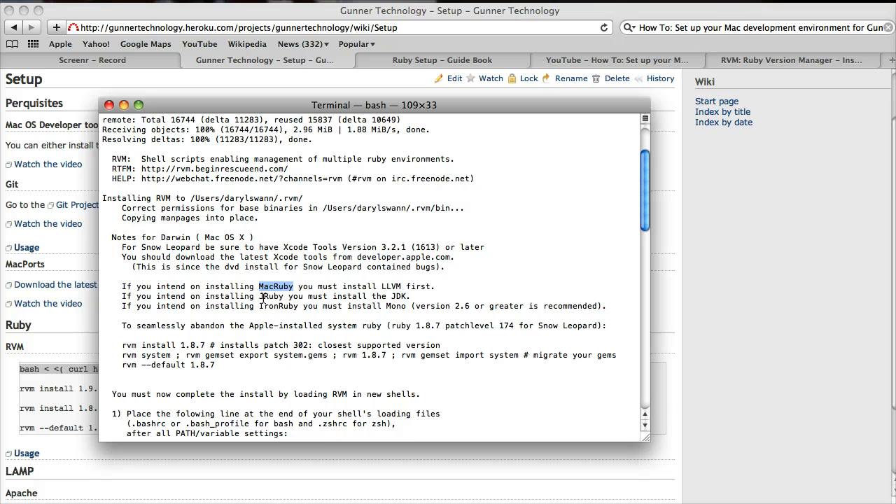
double_click(277, 306)
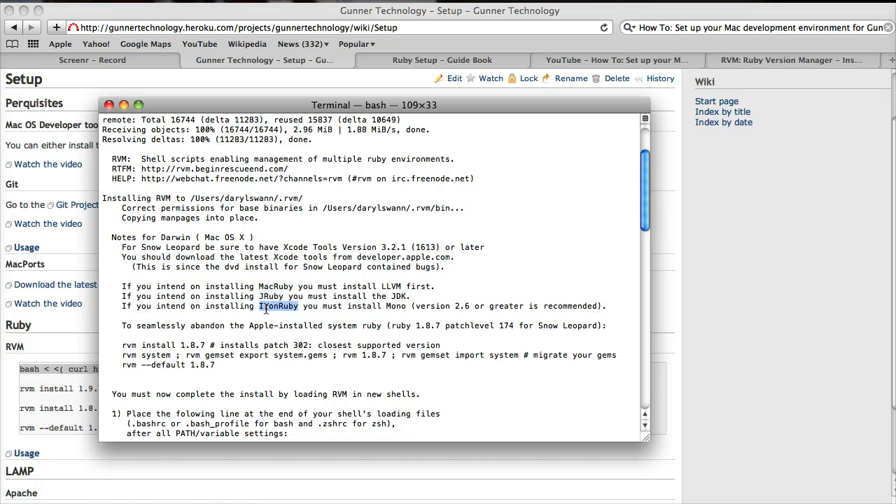
scroll(down, 3)
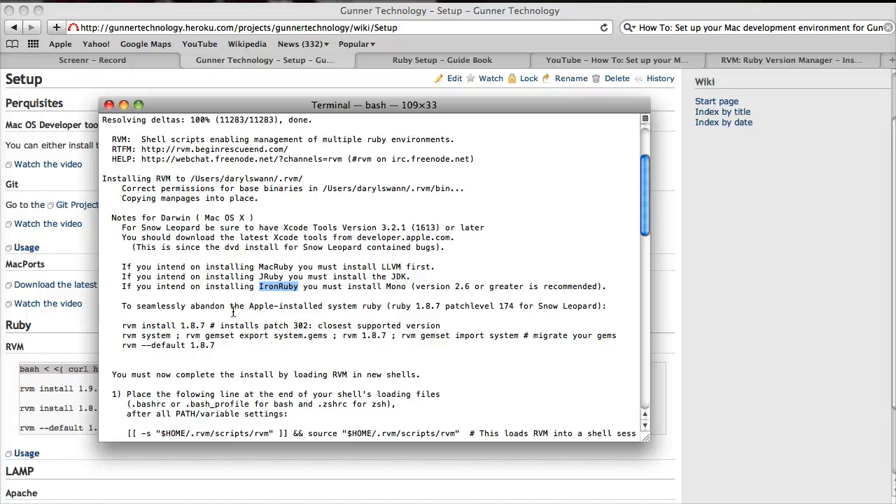
scroll(down, 3)
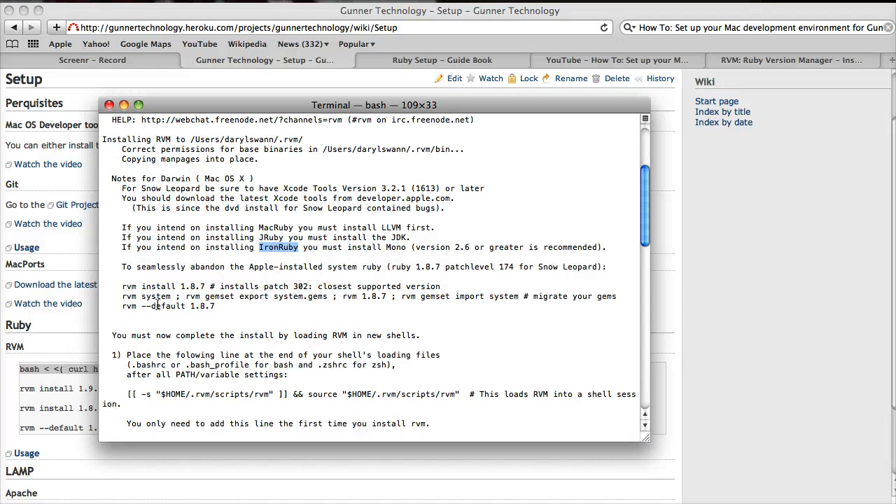
mouse_move(221, 337)
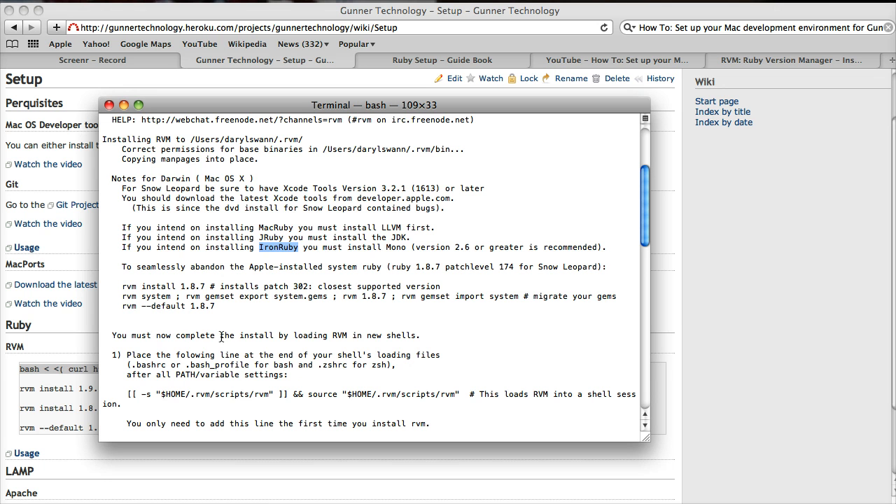
mouse_move(245, 335)
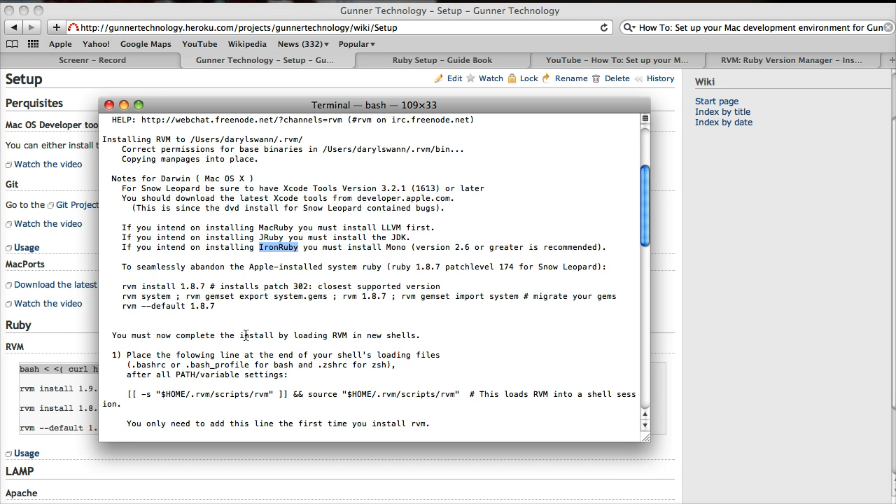
scroll(down, 3)
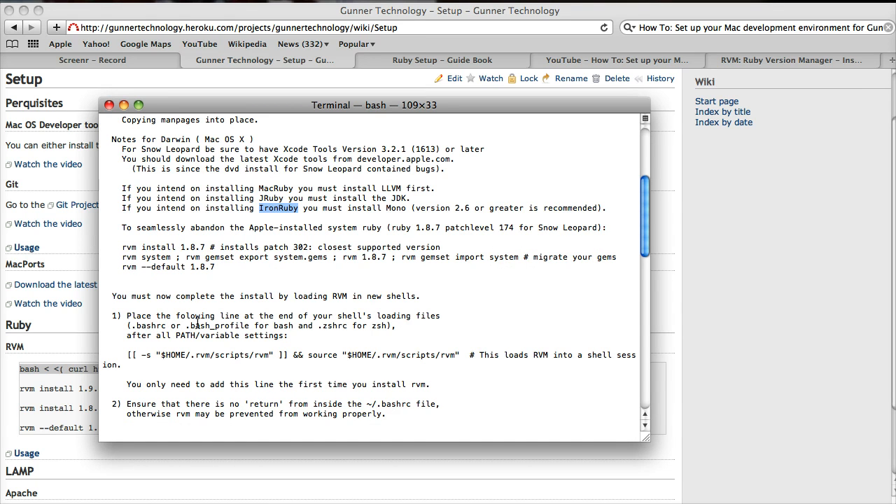
scroll(down, 3)
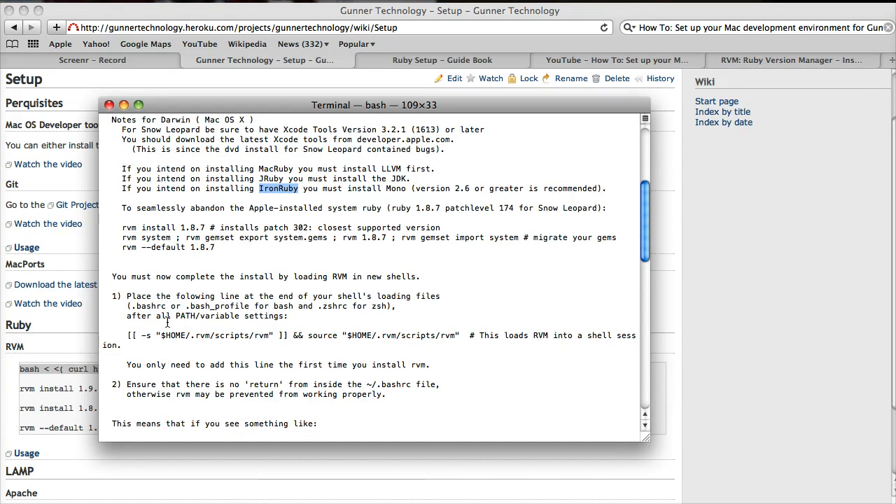
mouse_move(594, 358)
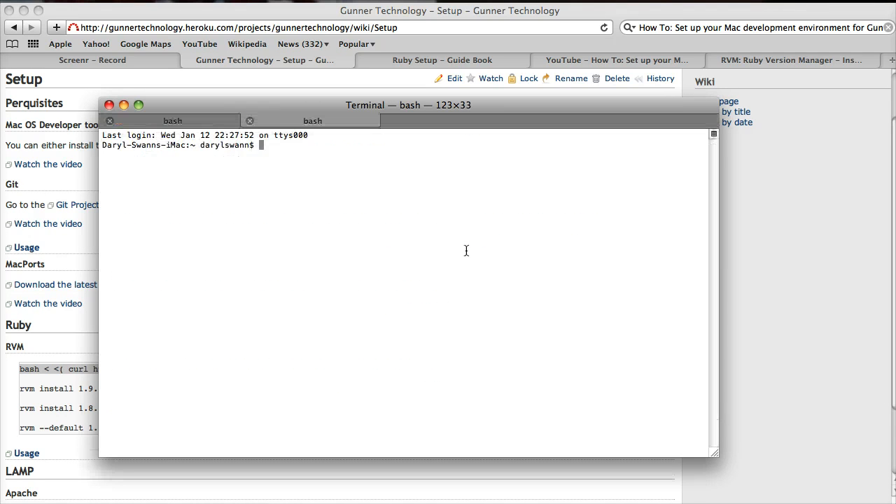
Open ./.bash_profile in nano, then quit the editor and save the file
text(nano)
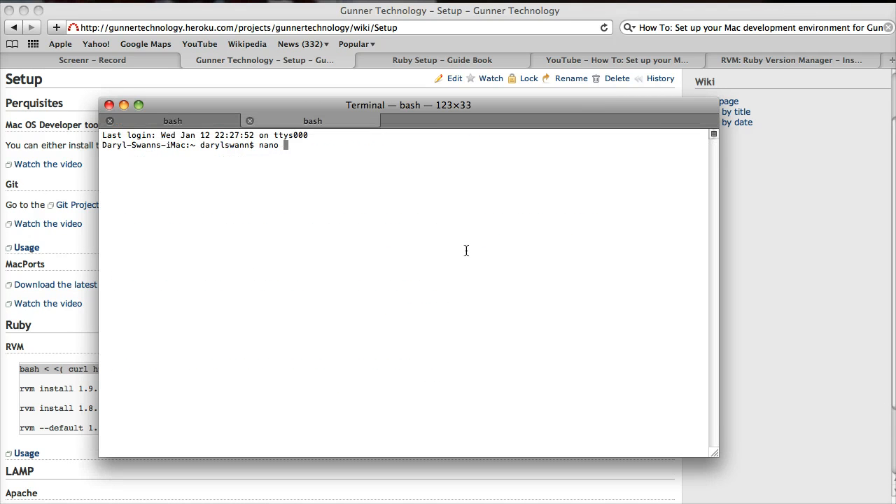
text(./.b)
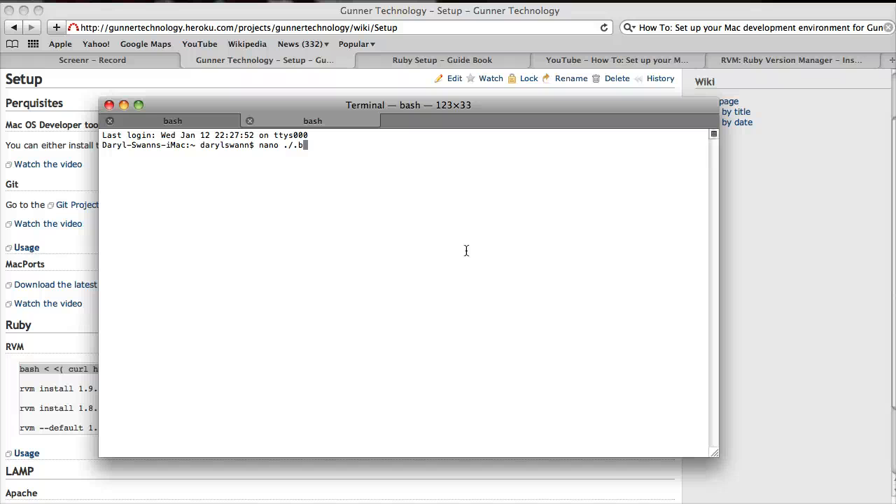
text(ash_his)
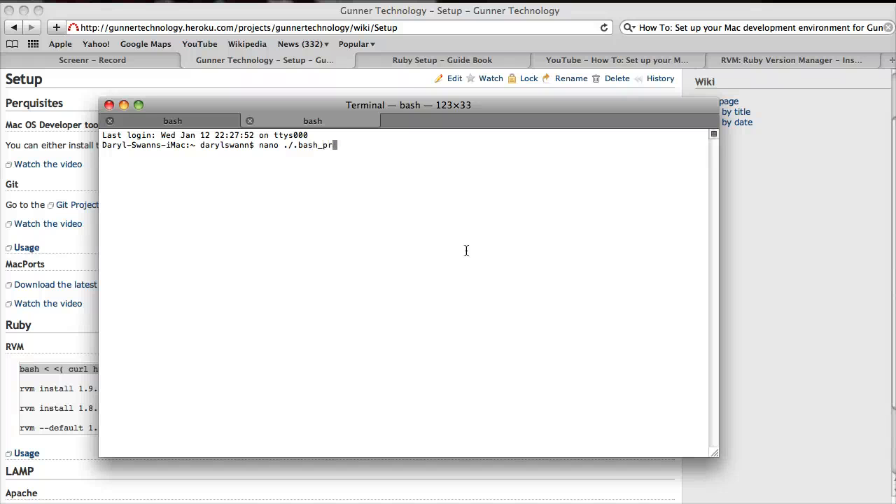
text(ofile)
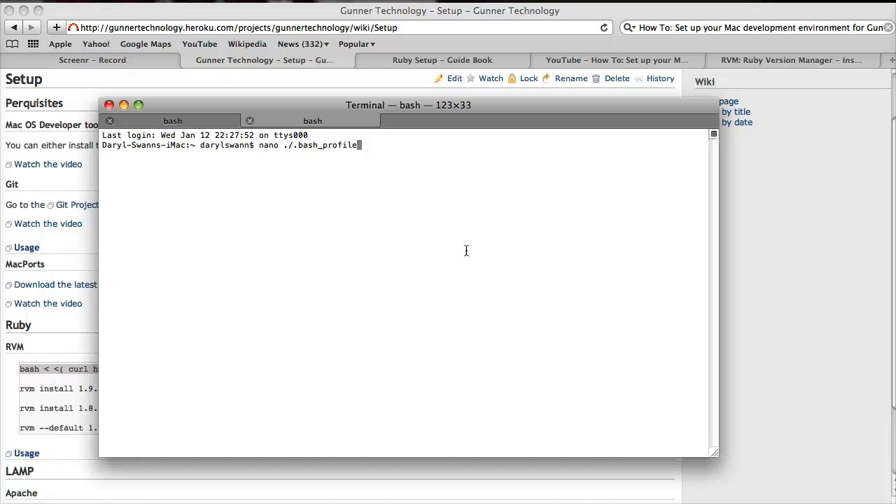
key(Return)
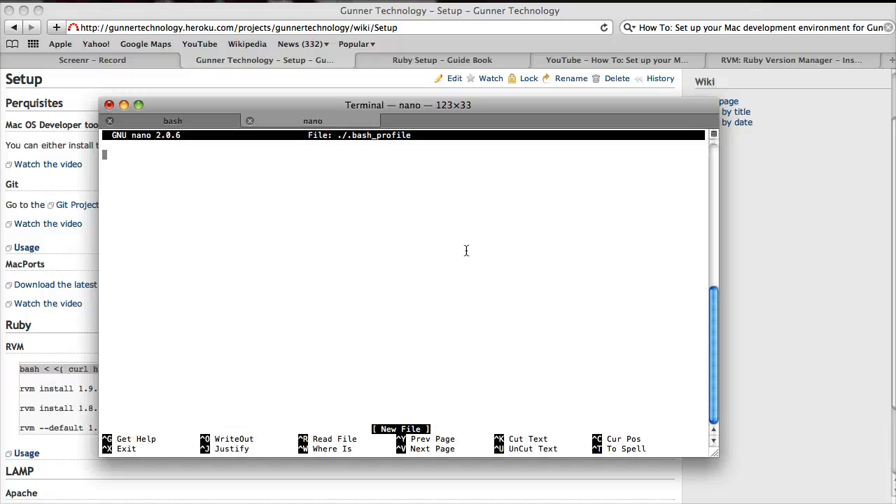
key(ctrl+x)
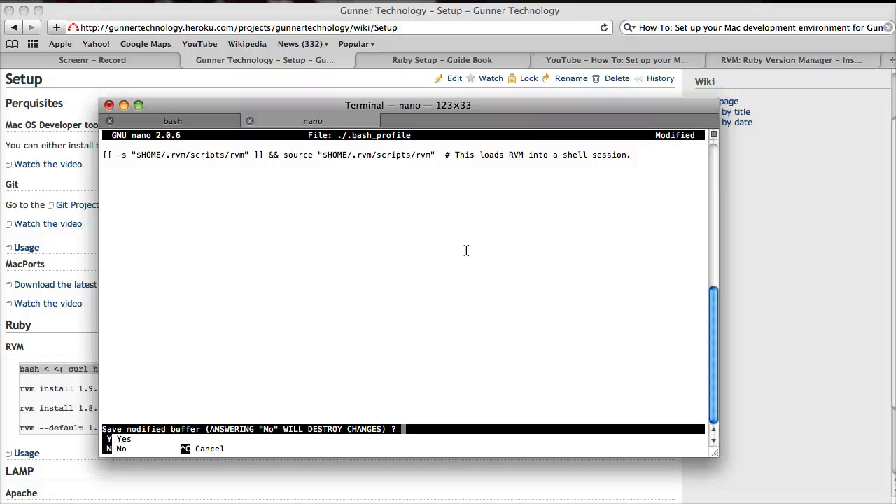
key(n)
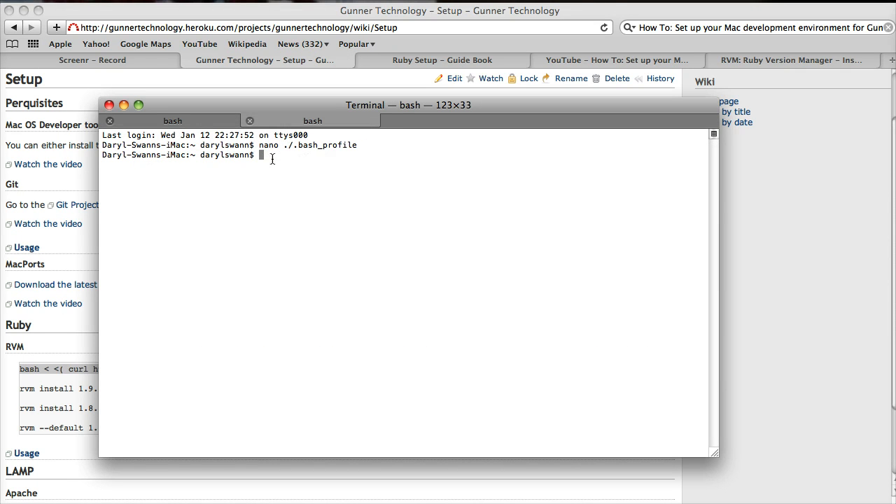
mouse_move(287, 156)
text(ls -)
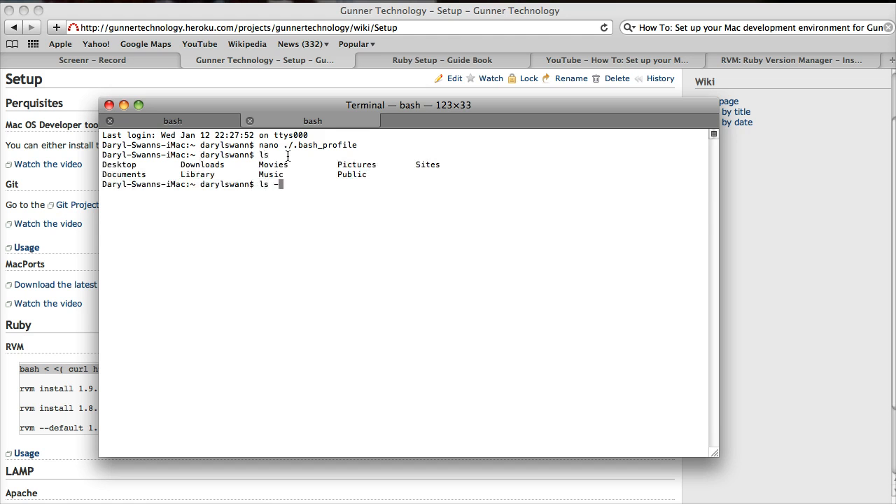
List hidden home files, remove .bash_profile, and list ~/. to confirm it's gone
key(Return)
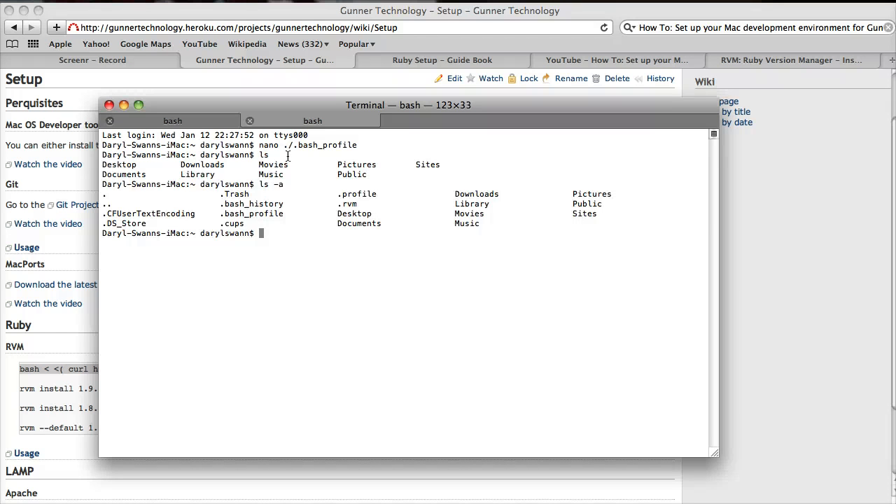
text(rm)
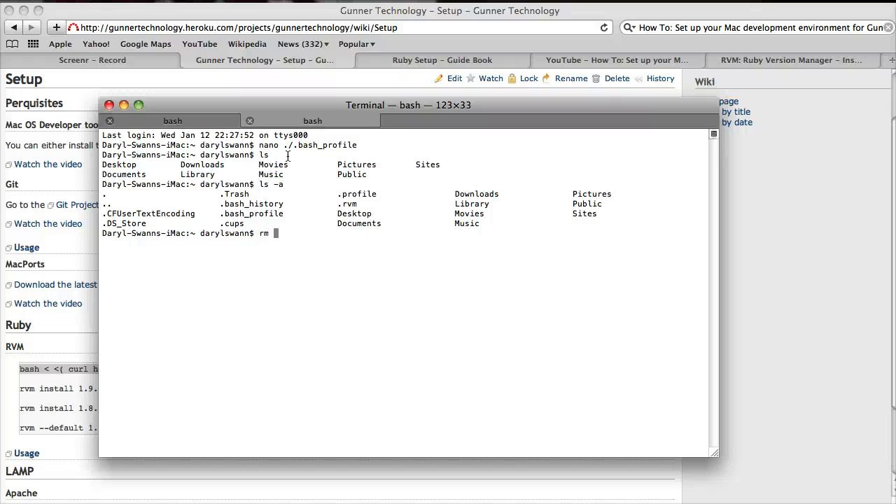
text(.bash_)
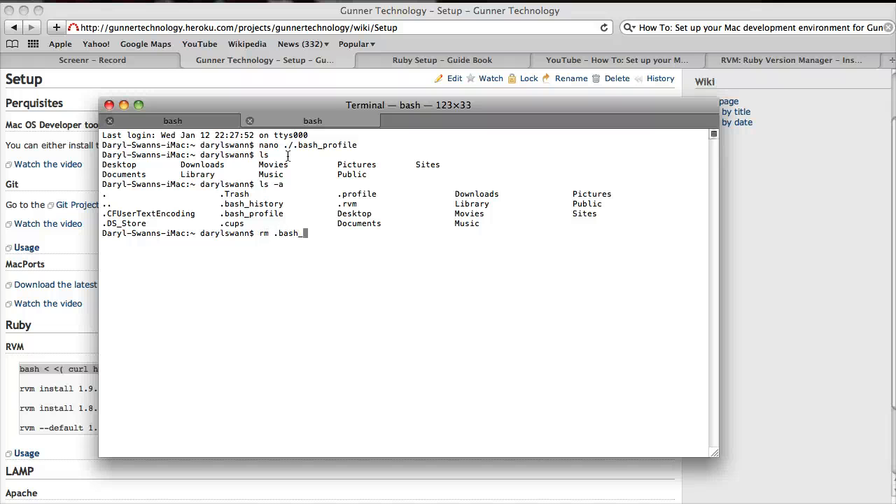
text(lswann$ ls)
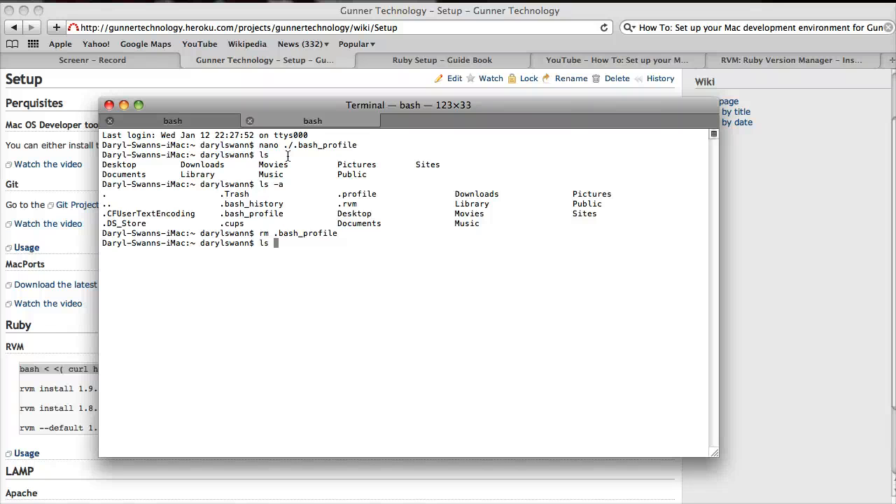
text(~/.)
text(l)
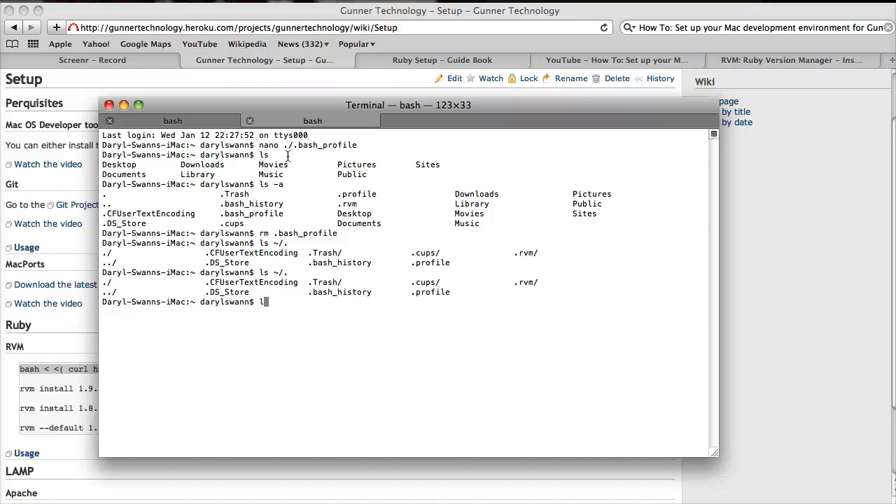
Append the '[[ -s "$HOME/.rvm/scripts/rvm" ]] && source …' line to ~/.profile in nano and exit
text(na)
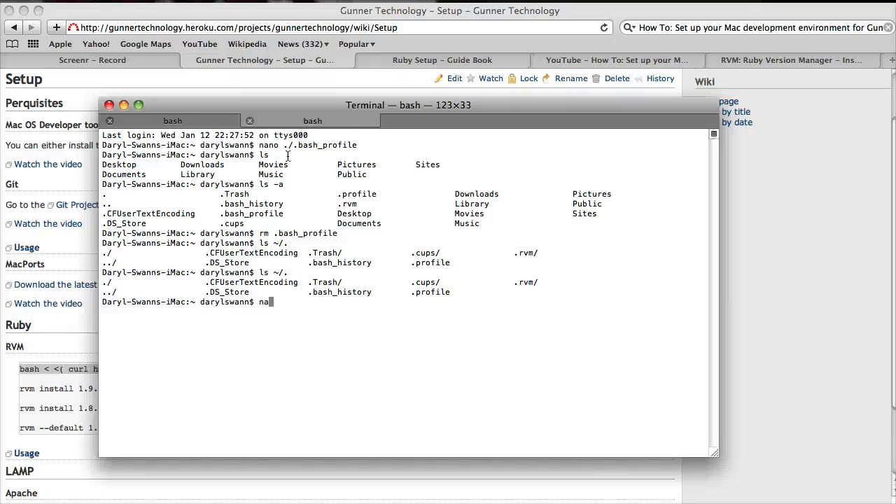
text(no ~)
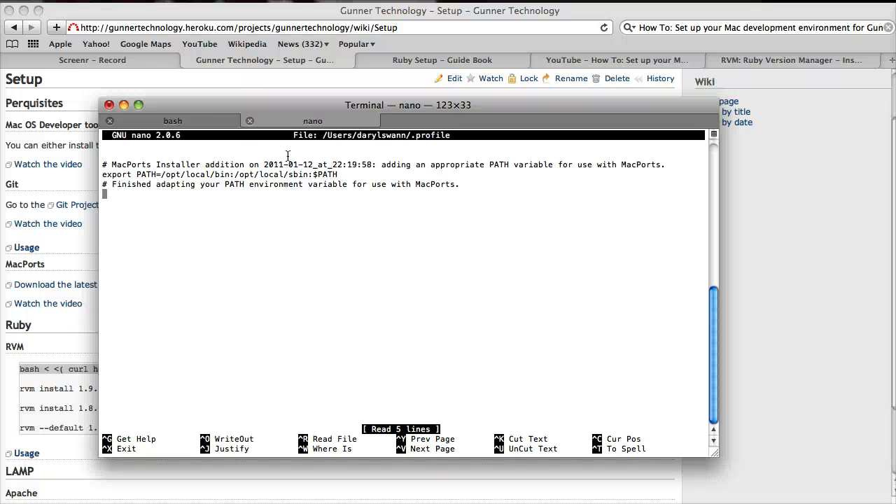
text([[ -s "$HOME/.rvm/scripts/rvm" ]] && source "$HOME/.rvm/scripts/rvm"  # This loads RVM into a shell session.)
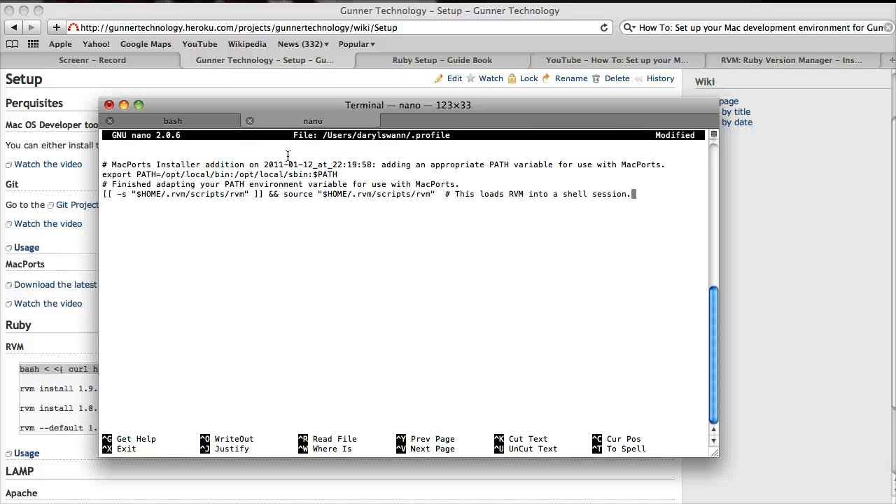
key(ctrl+x)
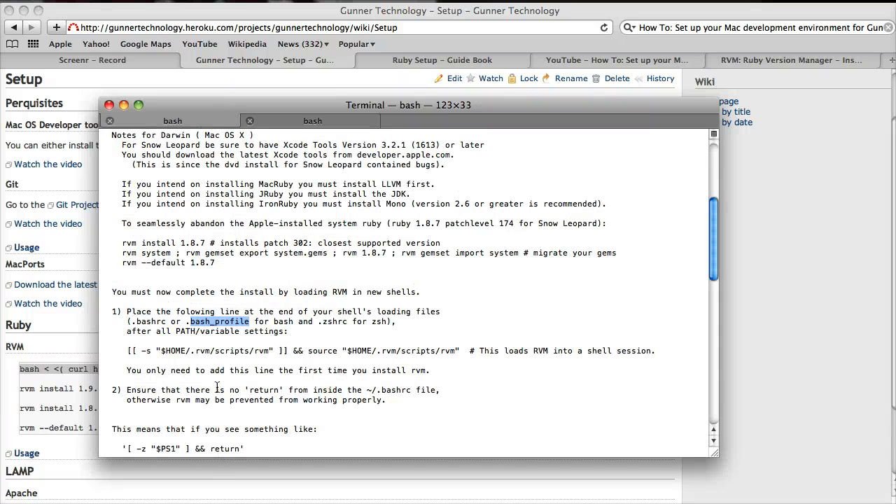
Scroll through RVM's installation notes down to the completion message
scroll(down, 3)
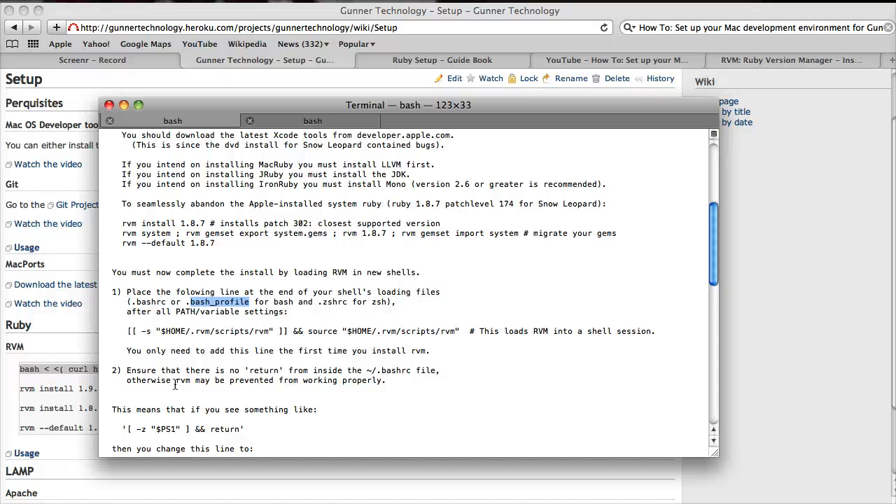
scroll(down, 3)
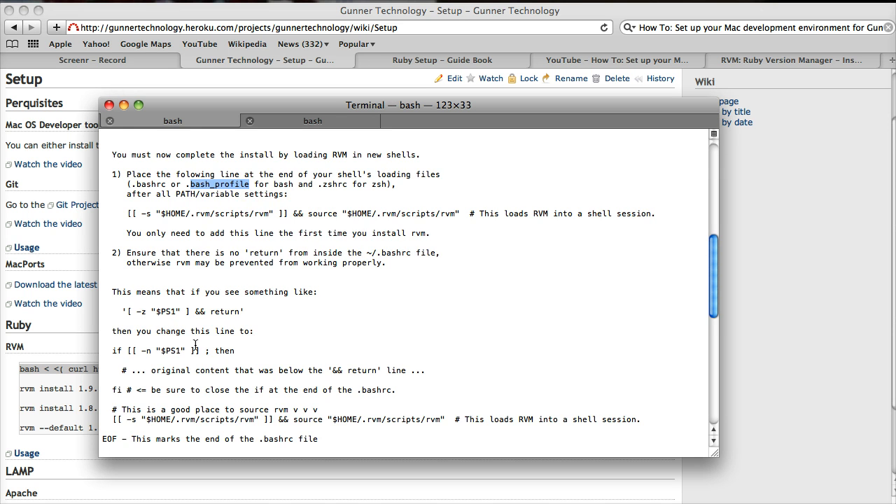
scroll(down, 3)
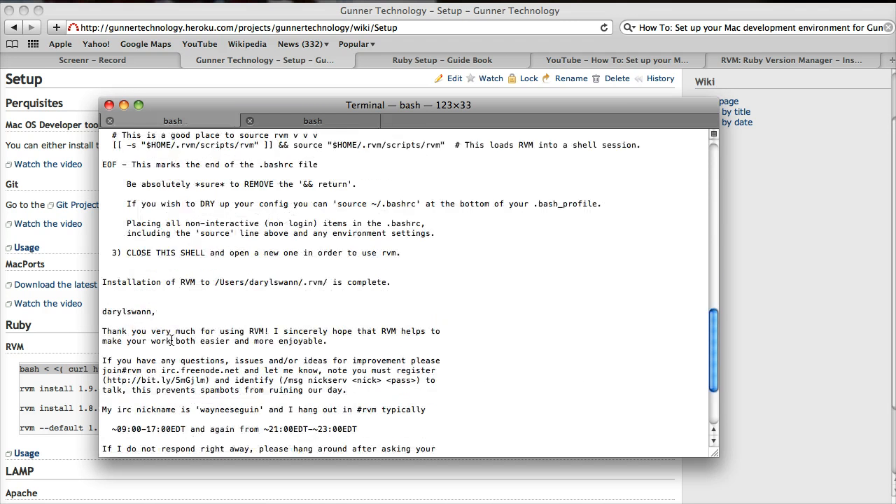
scroll(down, 3)
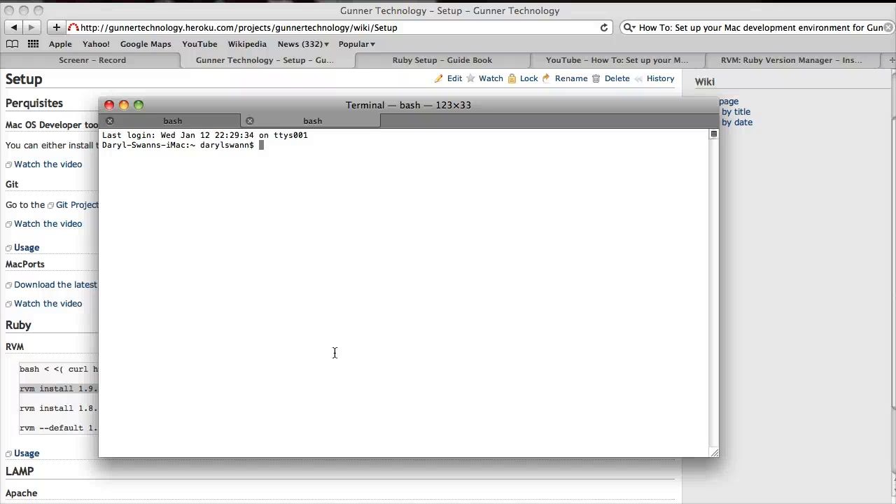
Run 'rvm install 1.9.2-head' to compile and install Ruby
text(rvm install 1.9.2-head)
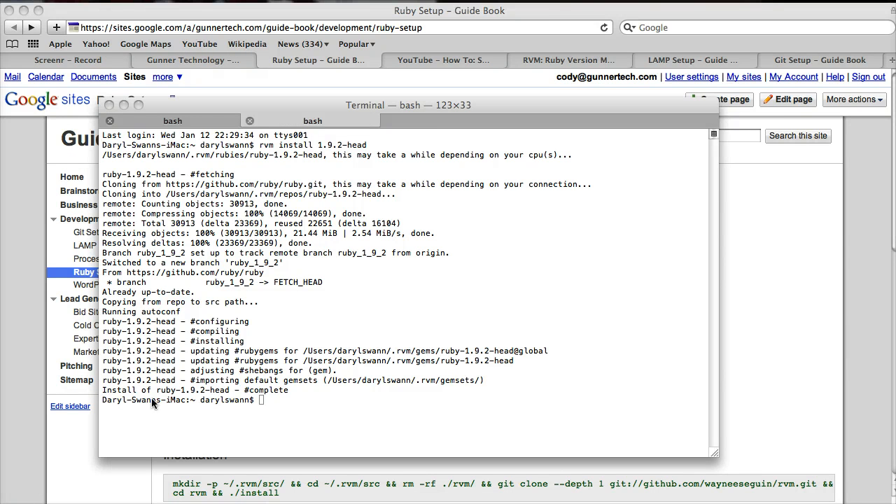
mouse_move(323, 198)
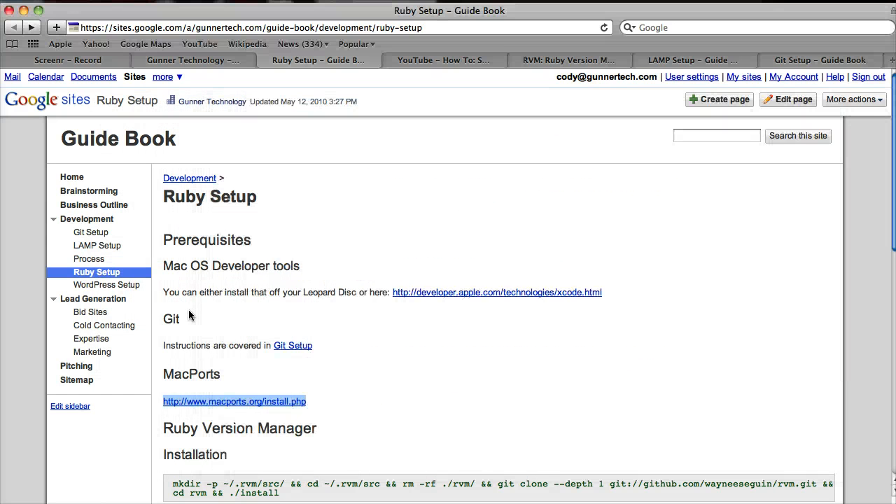
Find 'rvm --default 1.9.2-head' on the Setup wiki page and bring Terminal forward
click(194, 60)
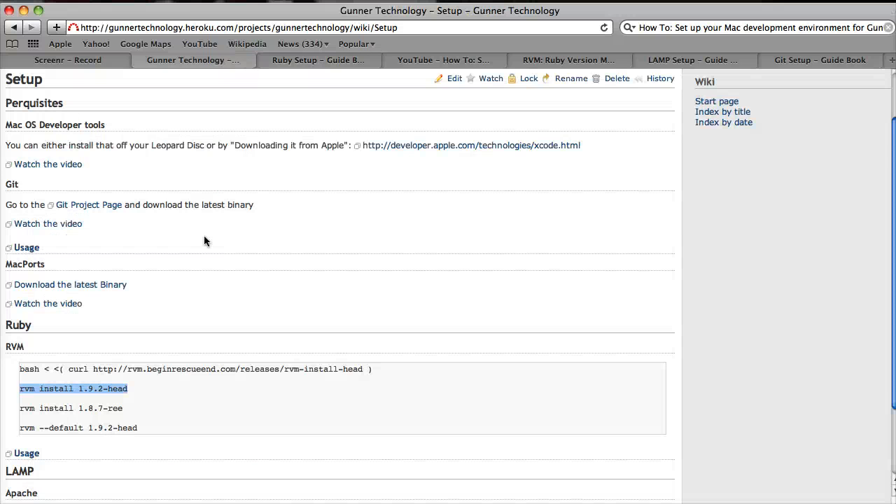
scroll(down, 3)
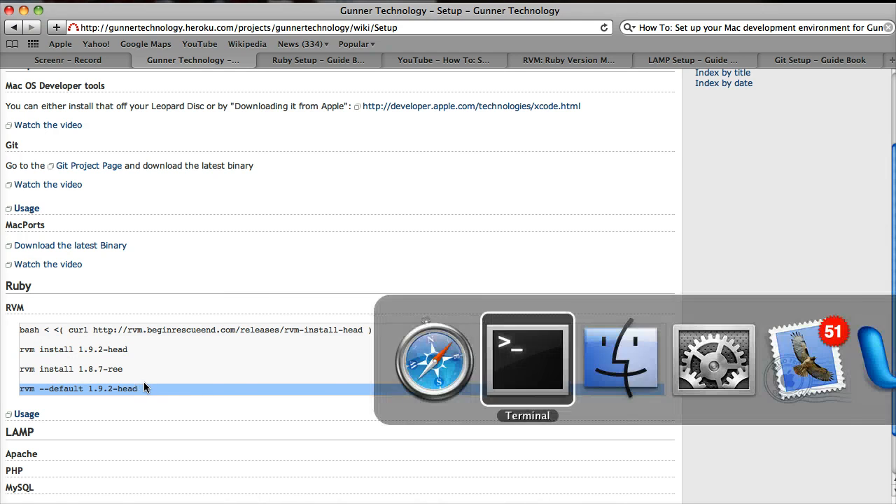
click(527, 359)
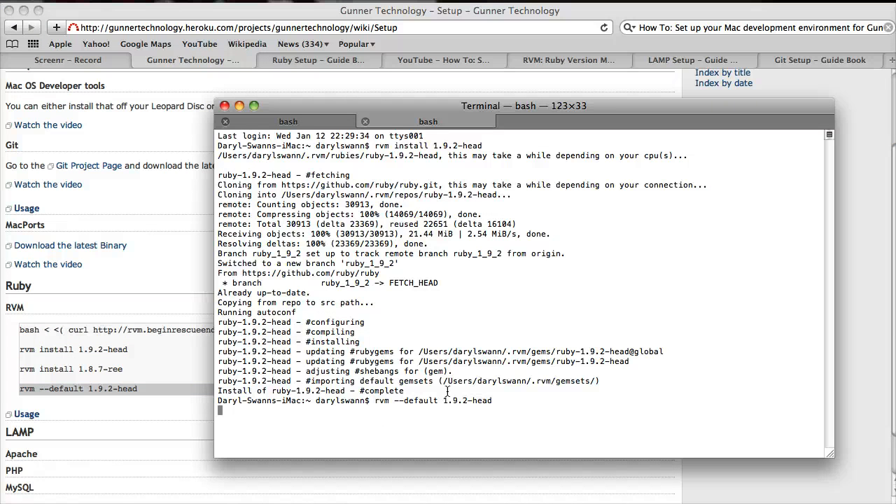